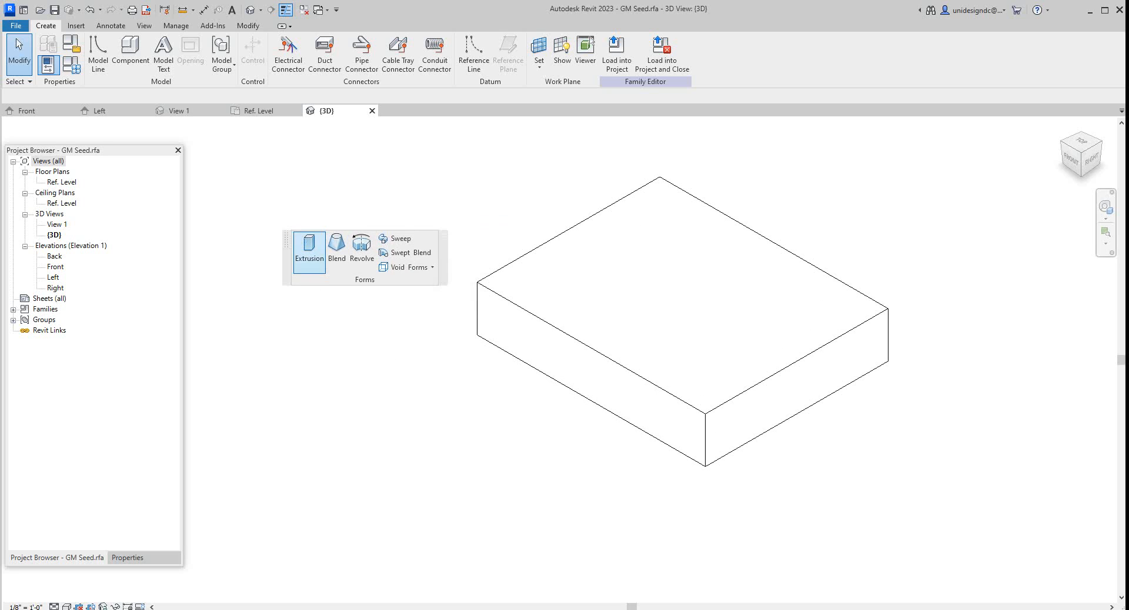
mouse_move(405, 253)
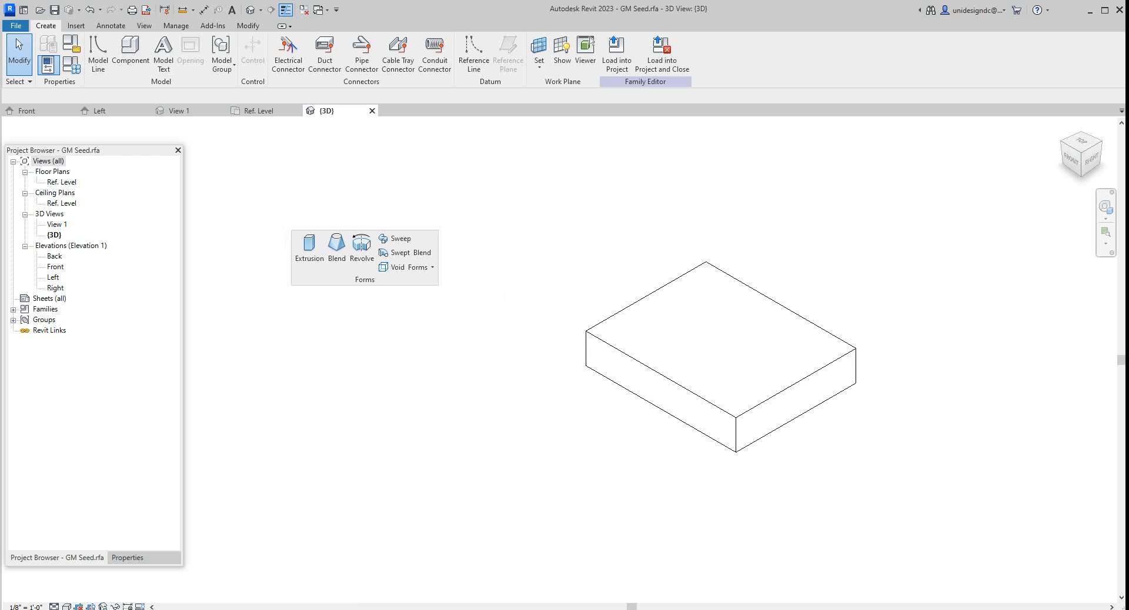
mouse_move(336, 248)
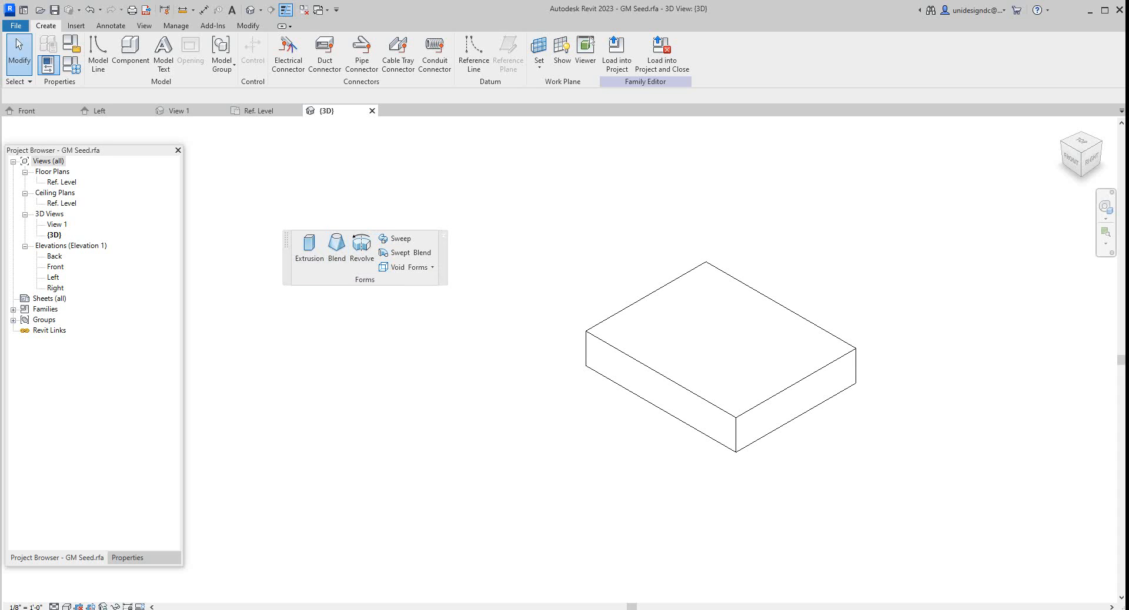
Open the Ref. Level floor plan of the GM Seed family from the Project Browser
double_click(63, 181)
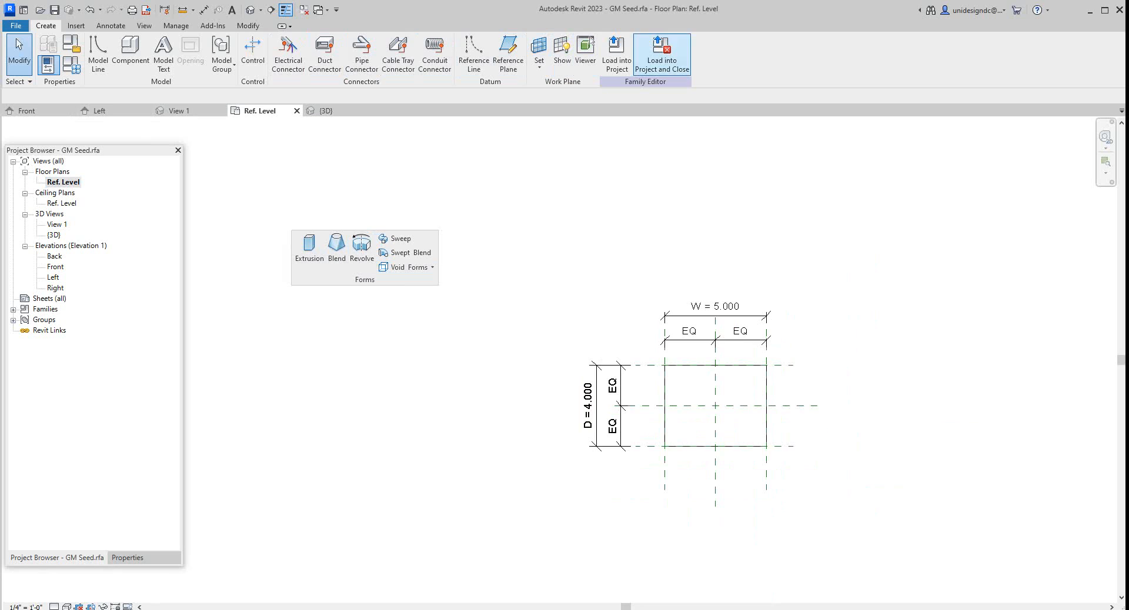
Tile the Ref. Level plan, Left and Front elevations and 3D view side by side
click(144, 24)
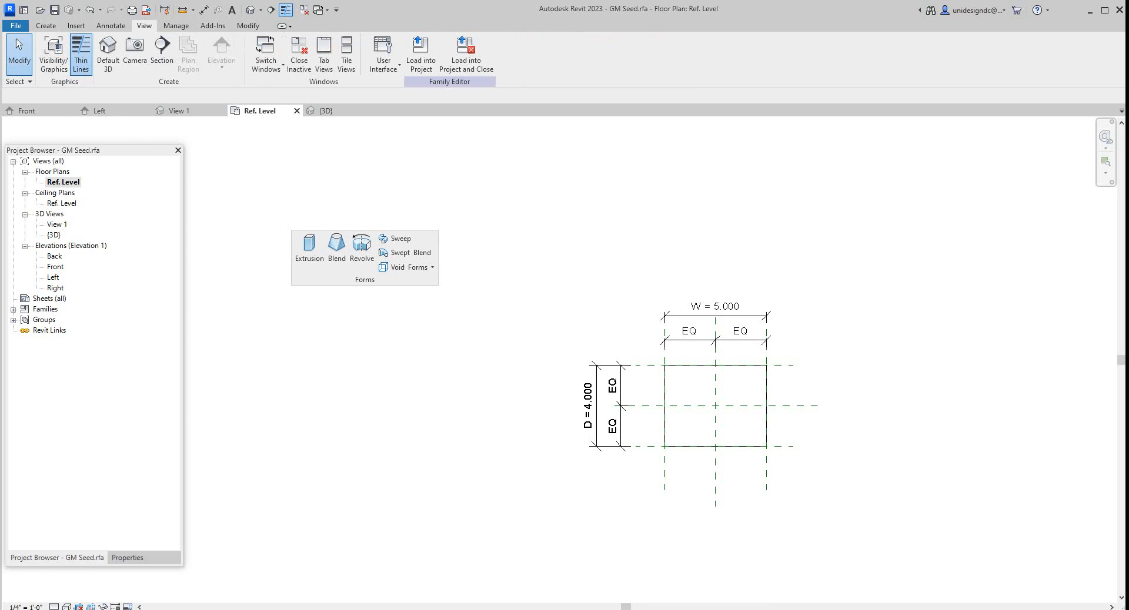
click(345, 48)
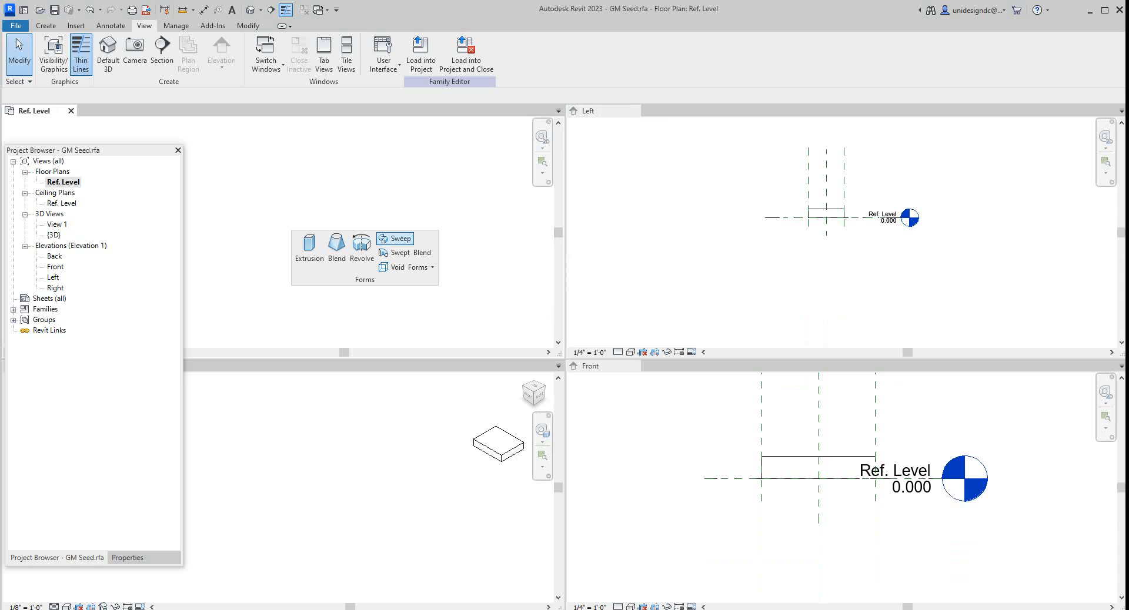
mouse_move(394, 238)
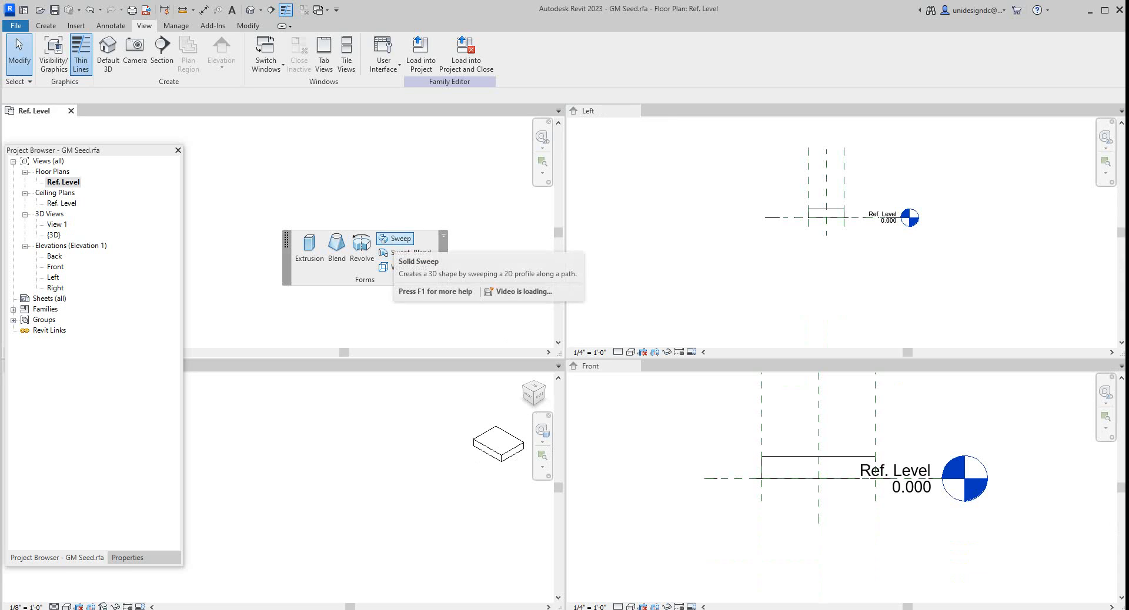
Start a solid sweep, sketch its bent path in plan, and begin editing its profile
click(395, 238)
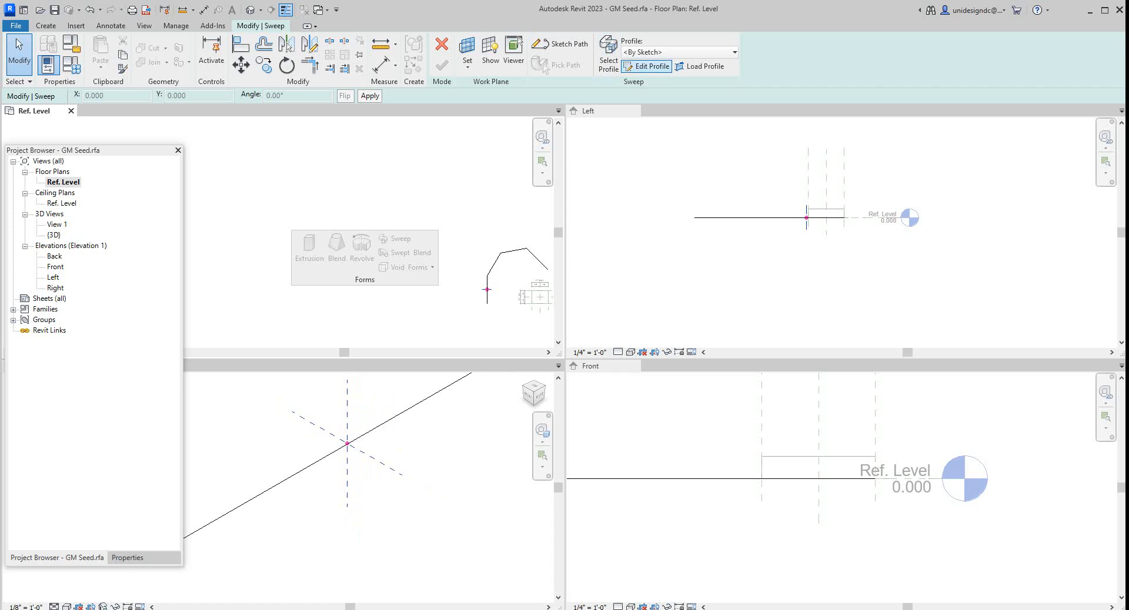
click(734, 52)
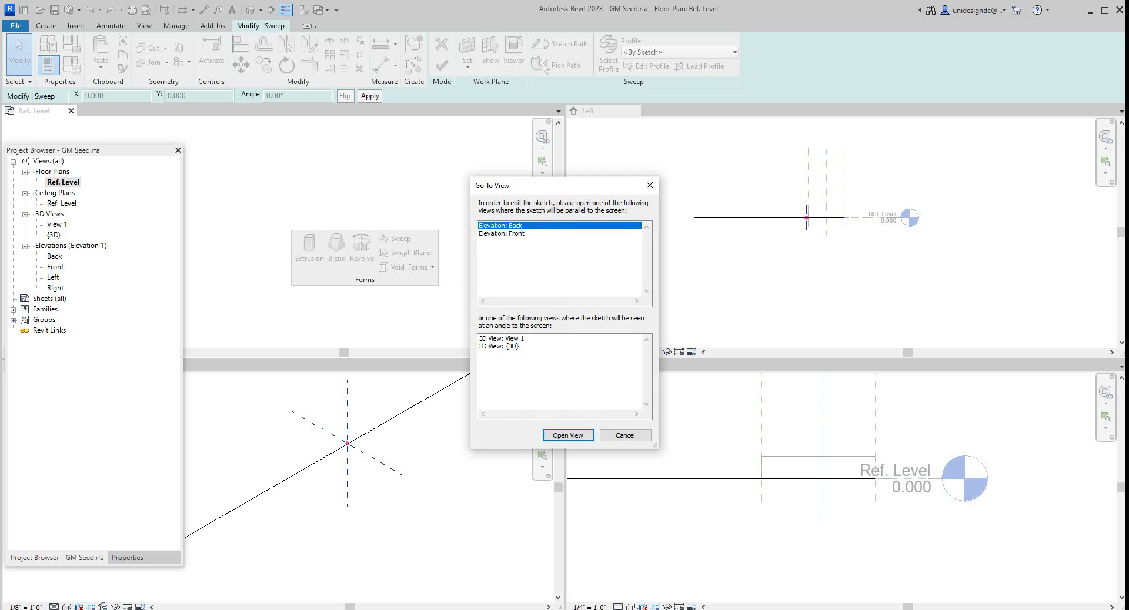
Choose Elevation: Front for the profile and draw the sweep's cross-section there
click(502, 233)
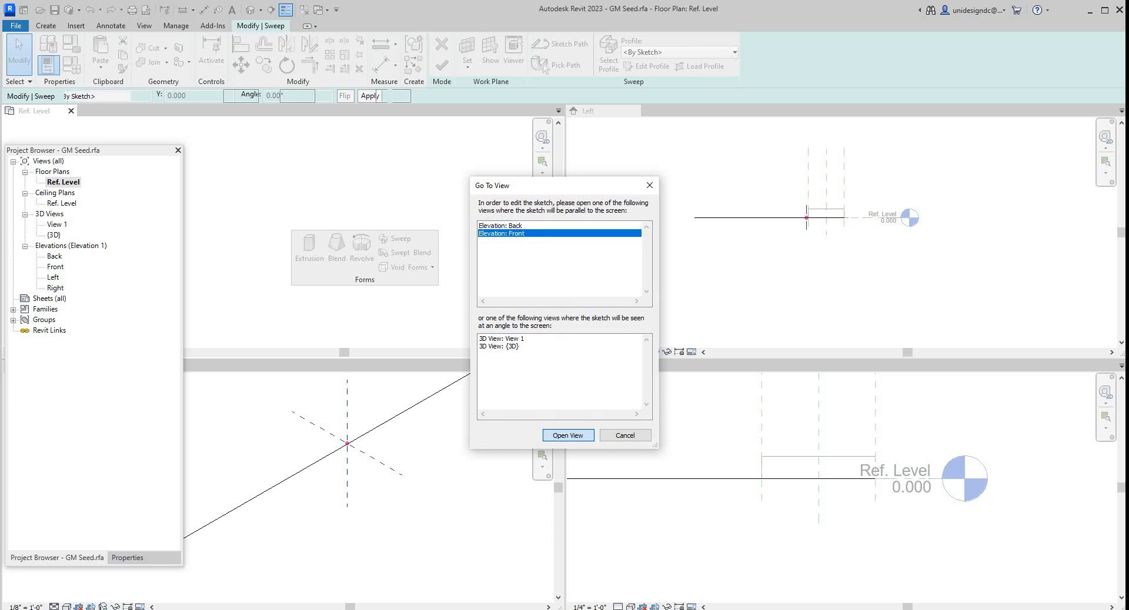
click(567, 435)
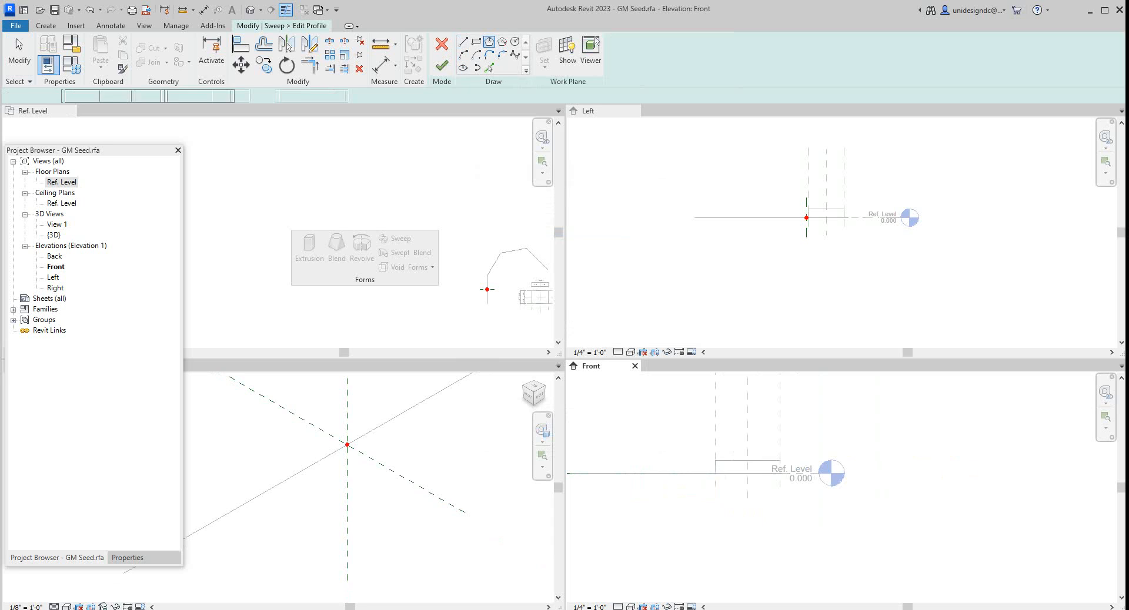
click(501, 41)
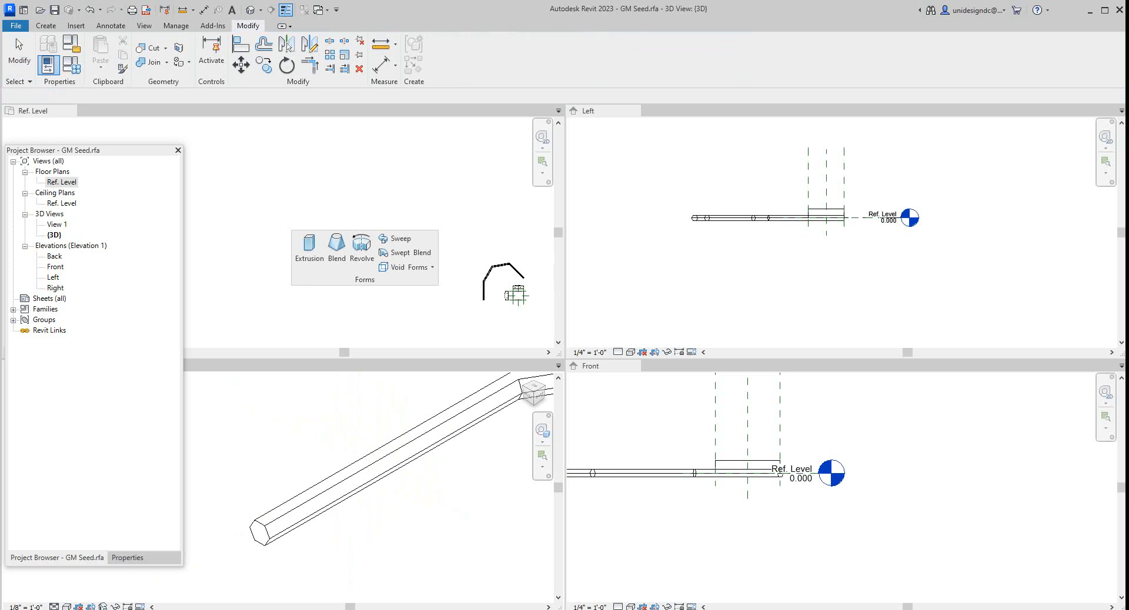
click(401, 238)
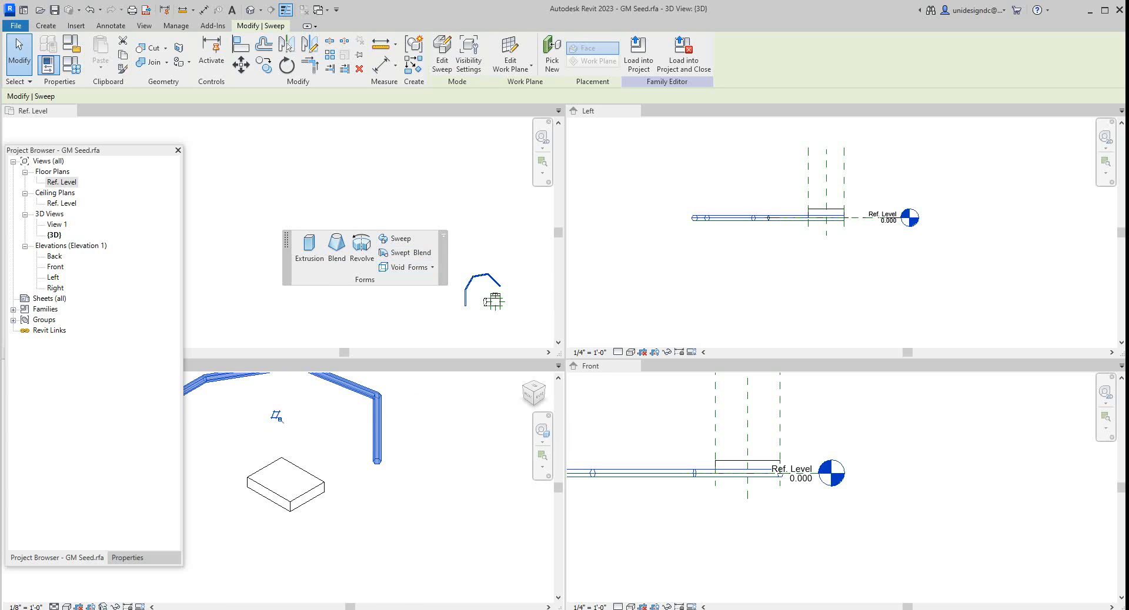
Start a swept blend and finish a curved arc path sketched beside the box
click(405, 252)
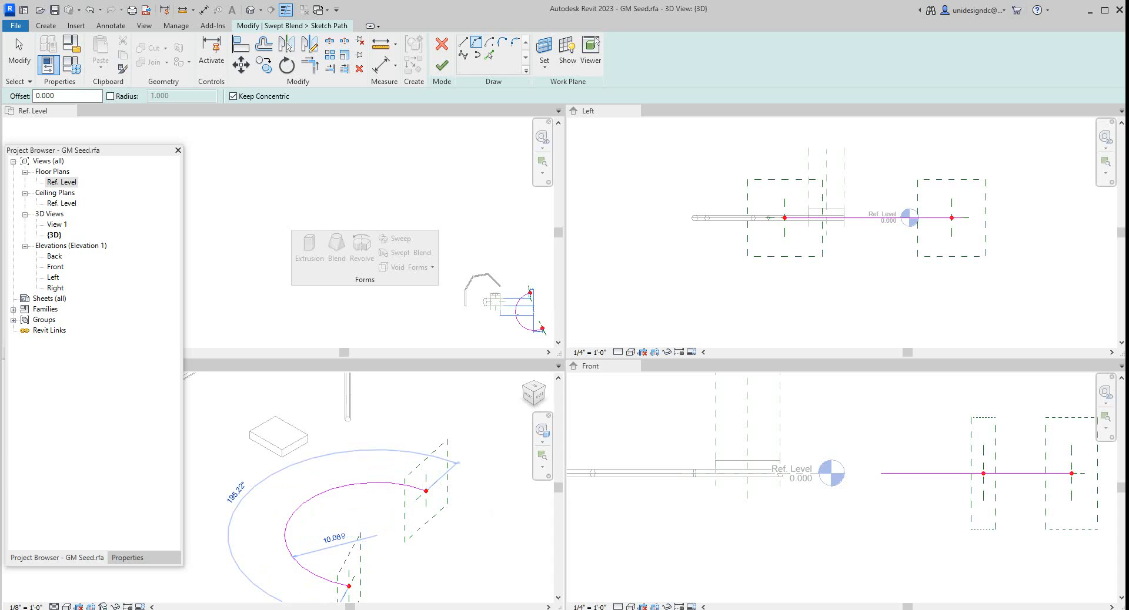
click(442, 60)
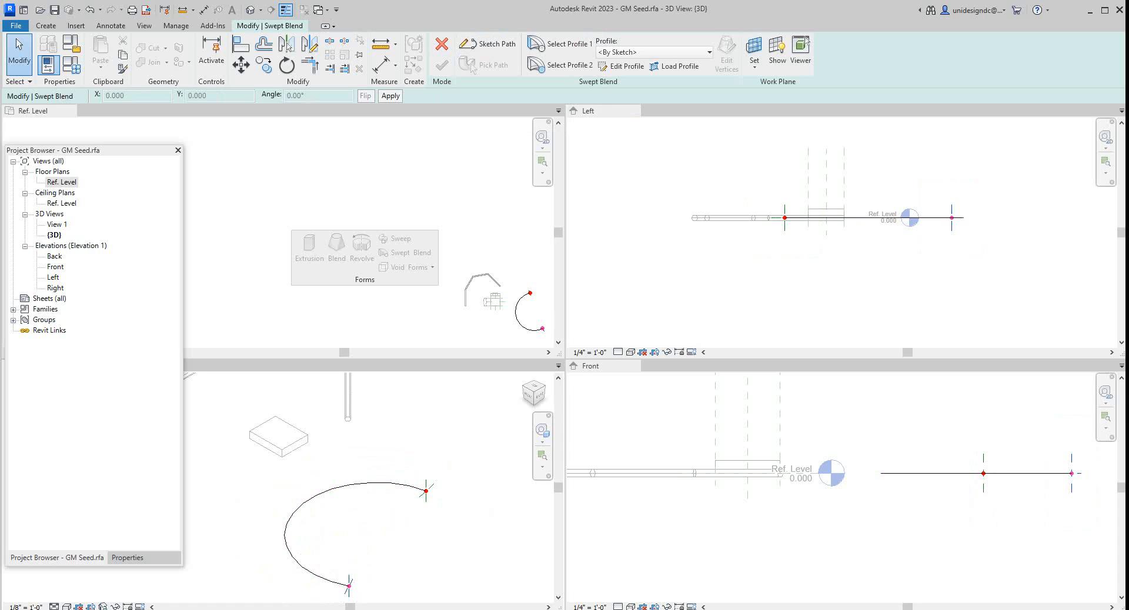
Draw and finish a circular Profile 2 at one end of the arc path
click(624, 66)
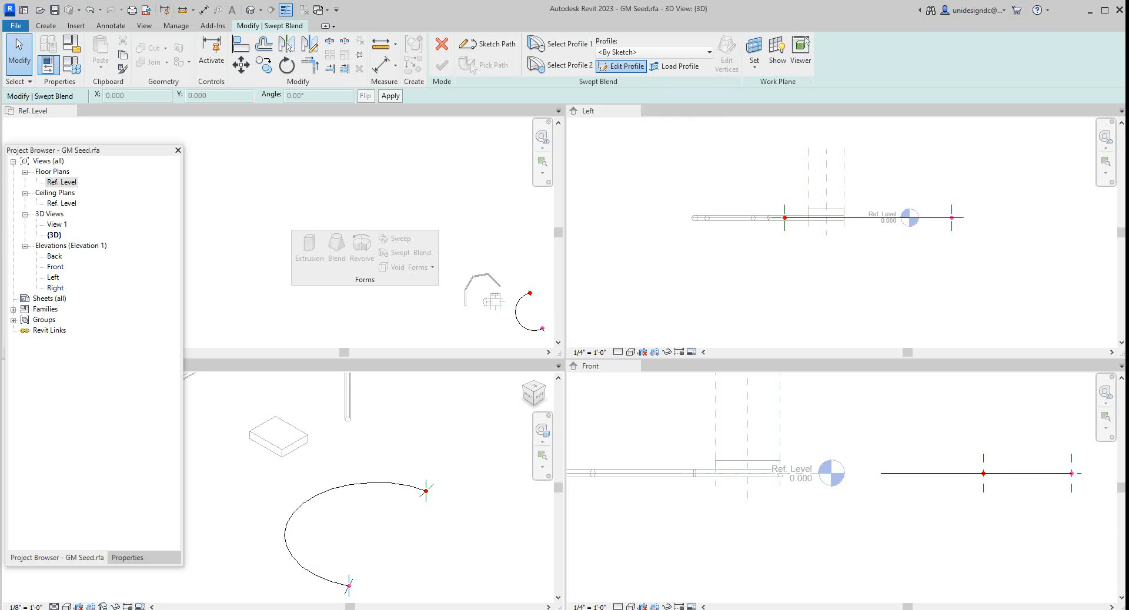
click(621, 66)
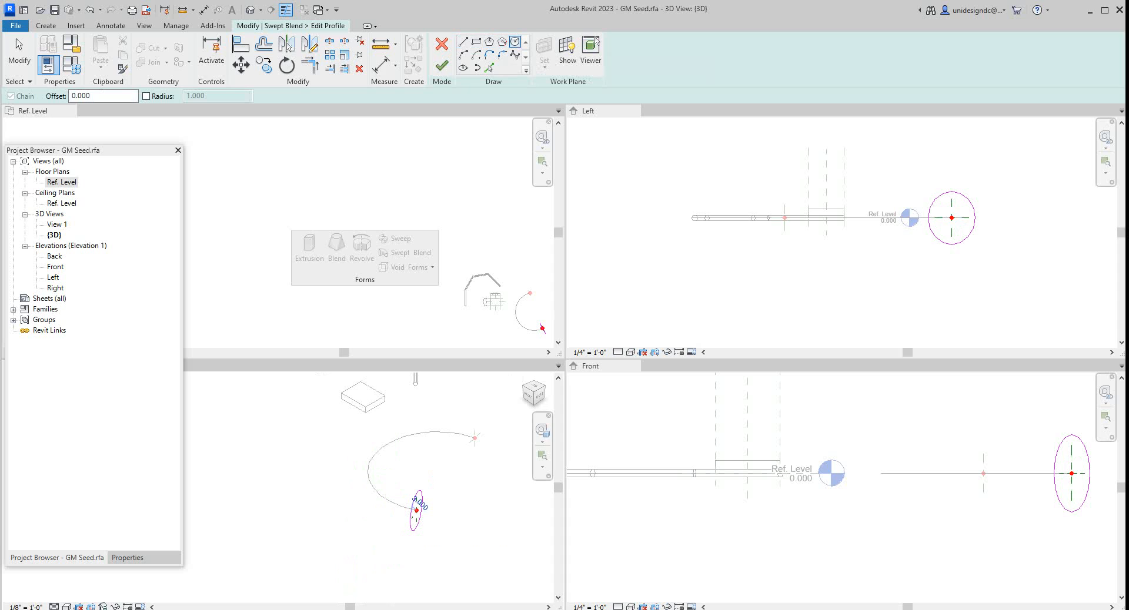
click(442, 65)
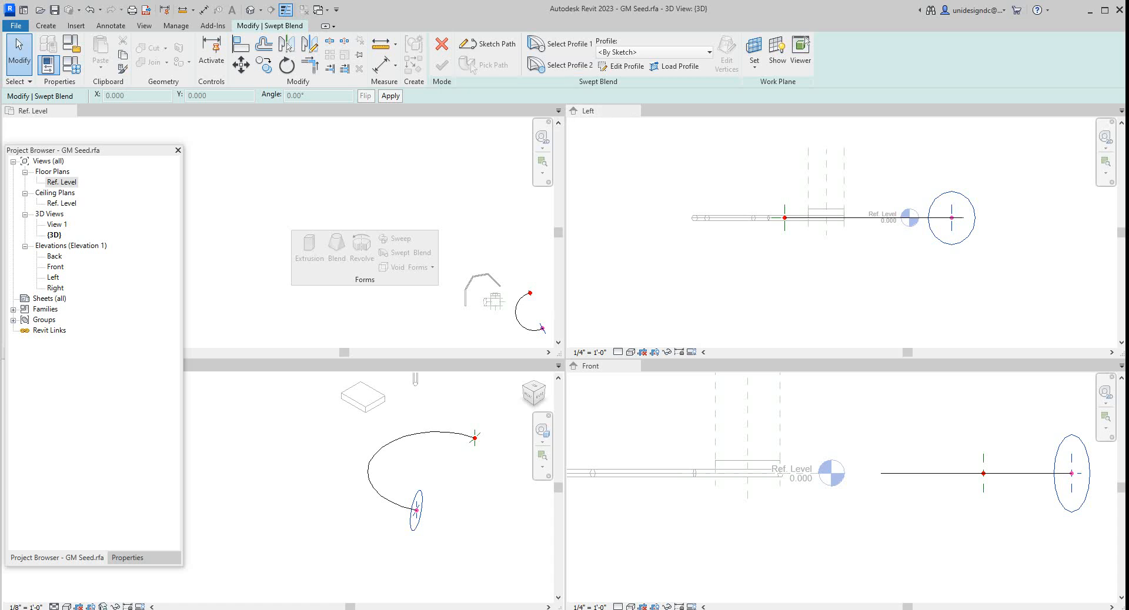
mouse_move(569, 65)
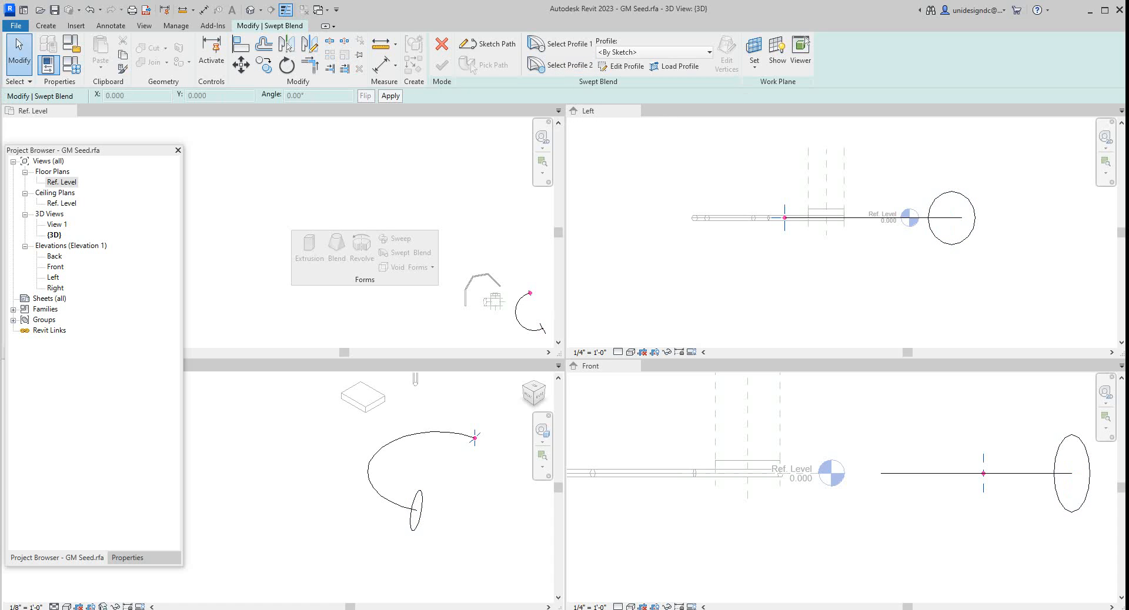
Draw and finish a hexagonal Profile 1 at the other end of the path
click(624, 65)
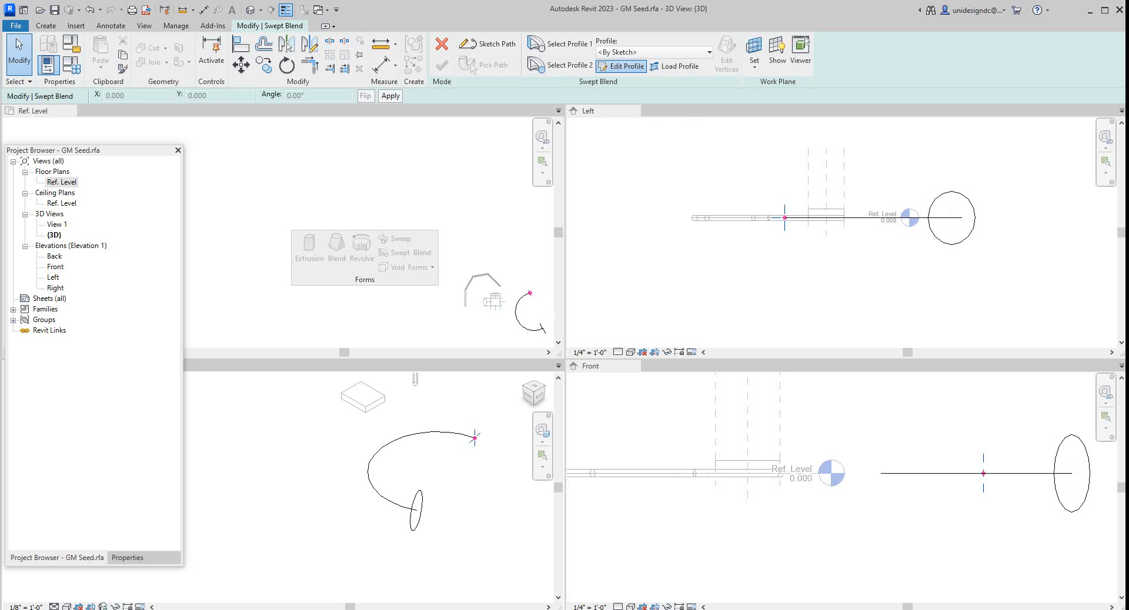
click(624, 66)
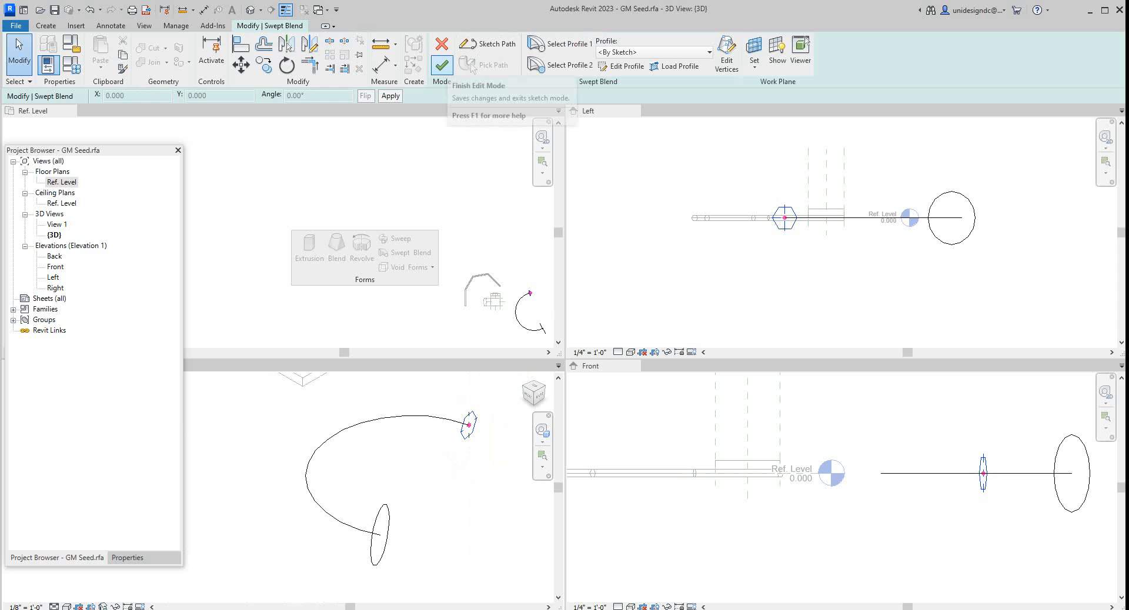
click(442, 65)
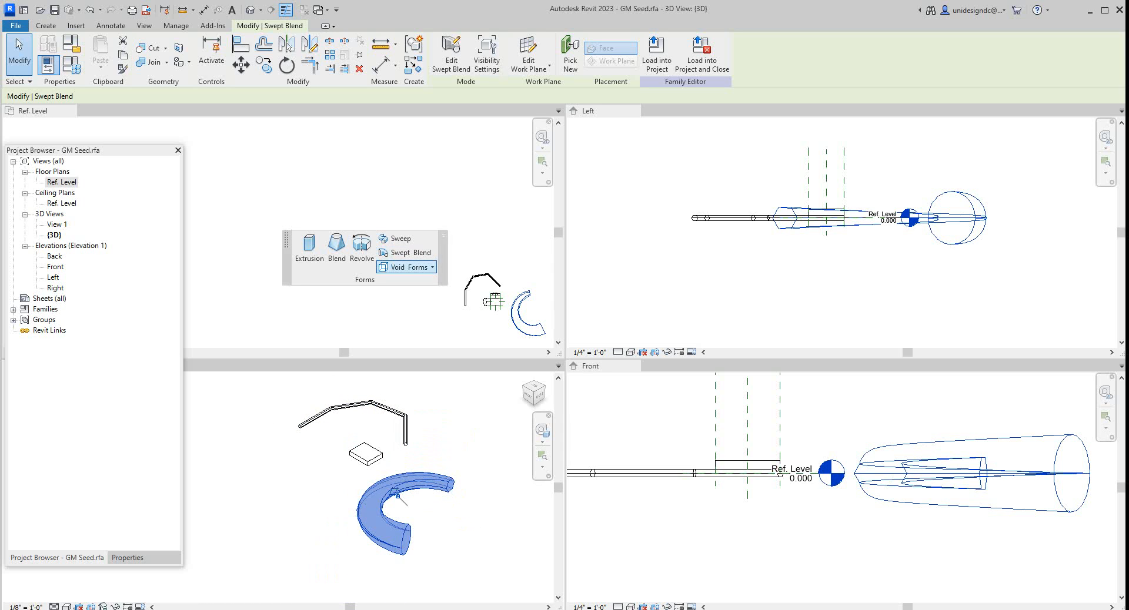
Start a void extrusion from the Void Forms list to cut into the box
click(432, 267)
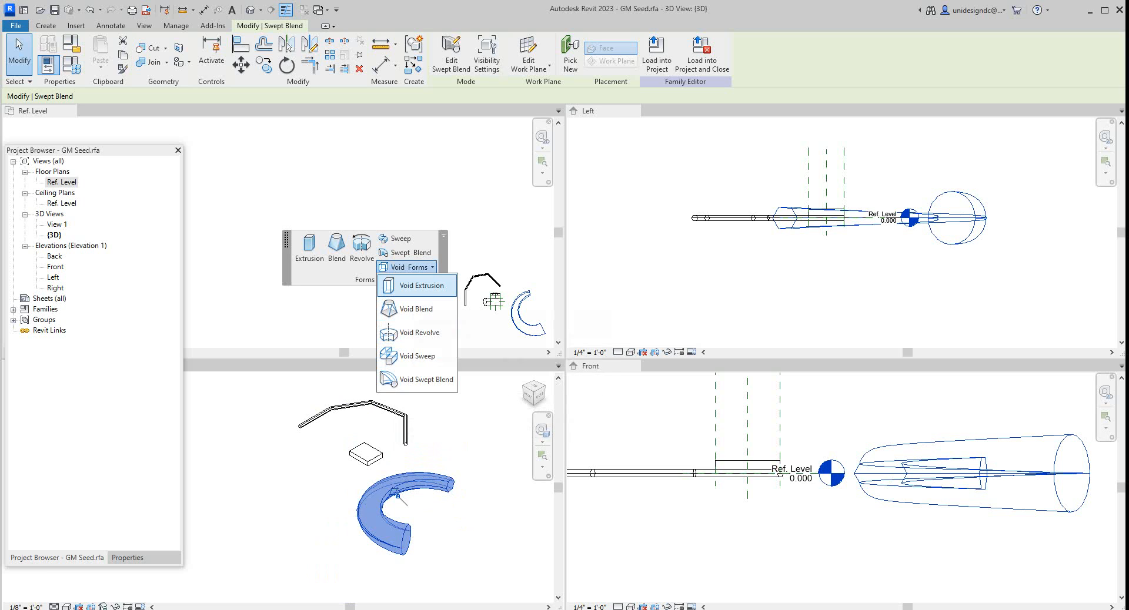
click(417, 286)
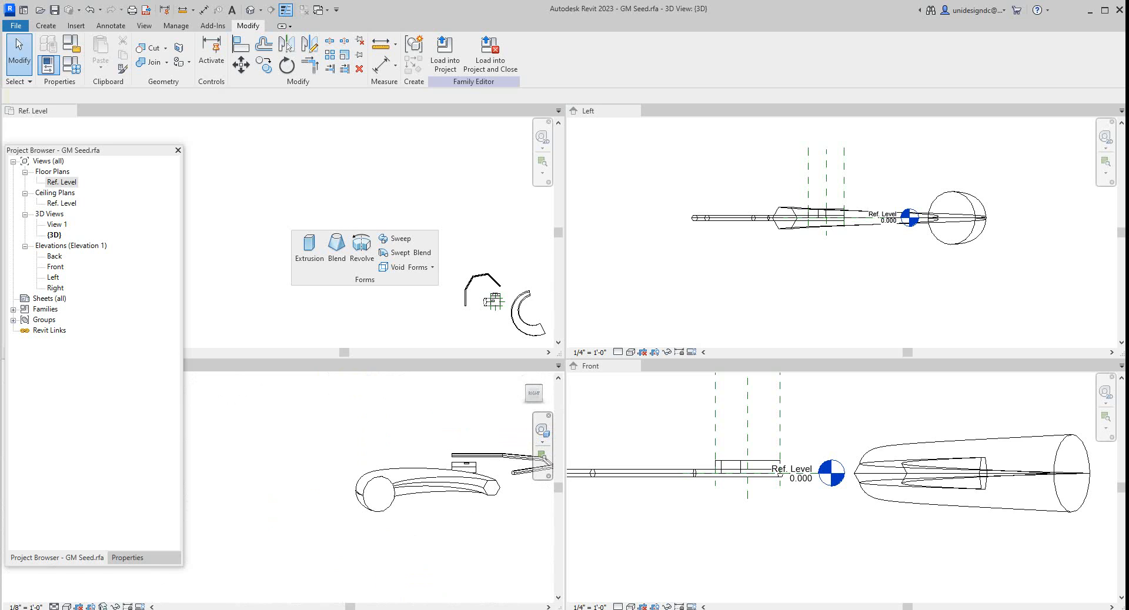
Dismiss the Void Forms list and maximize the 3D view on its own
click(421, 267)
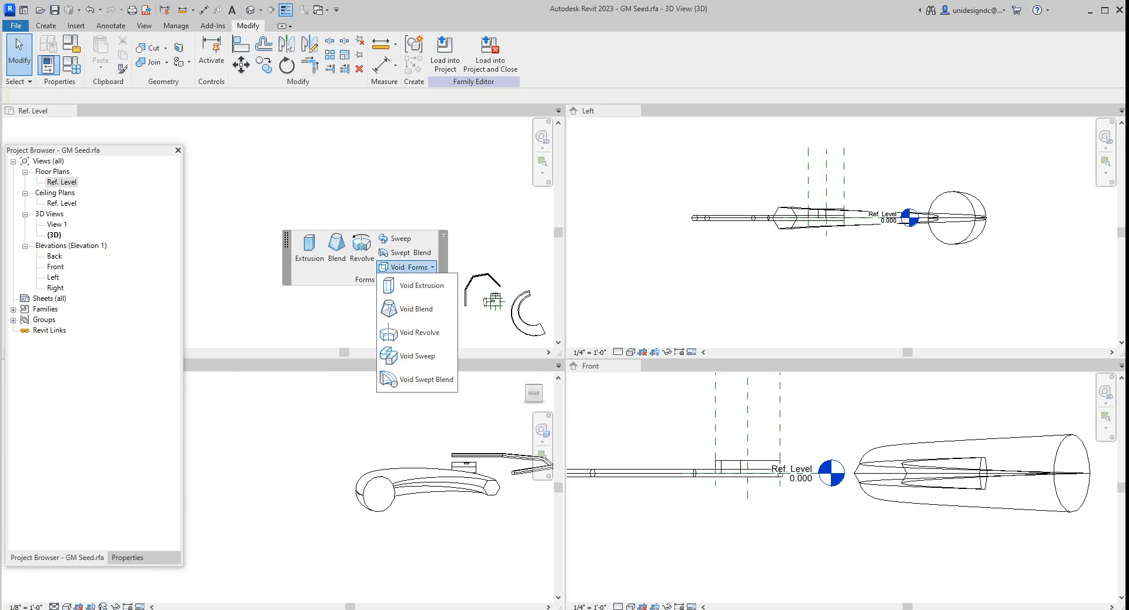
mouse_move(417, 355)
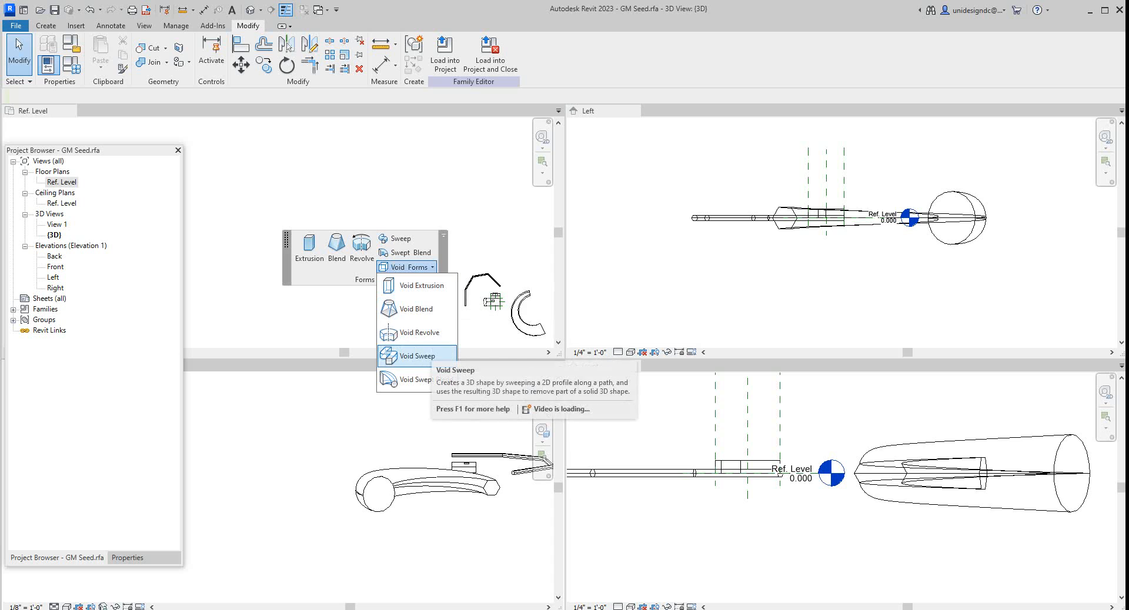
mouse_move(426, 380)
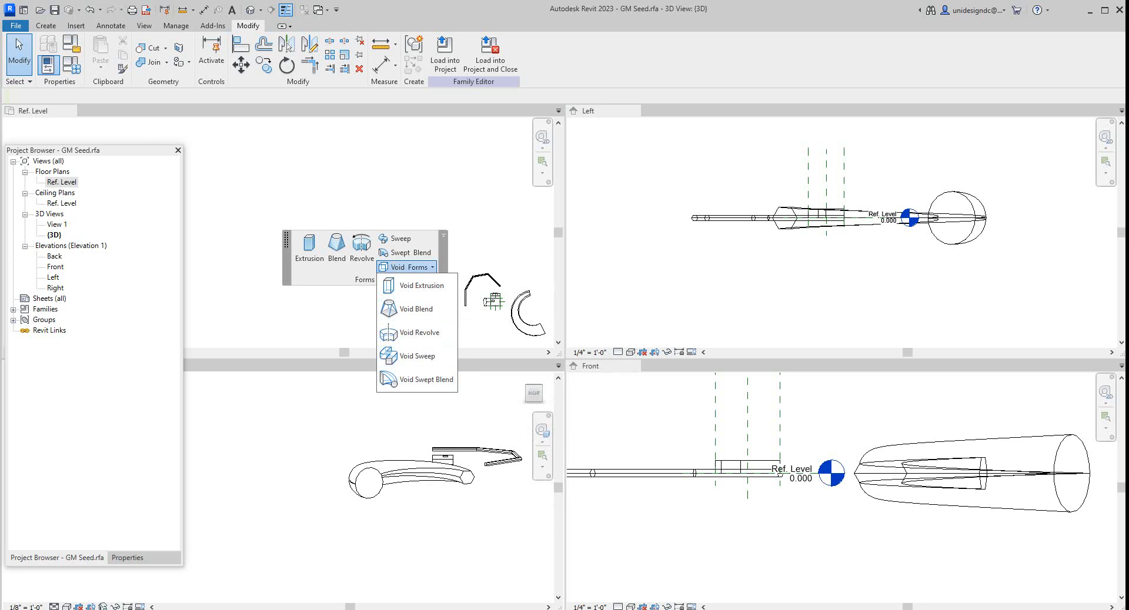
click(406, 267)
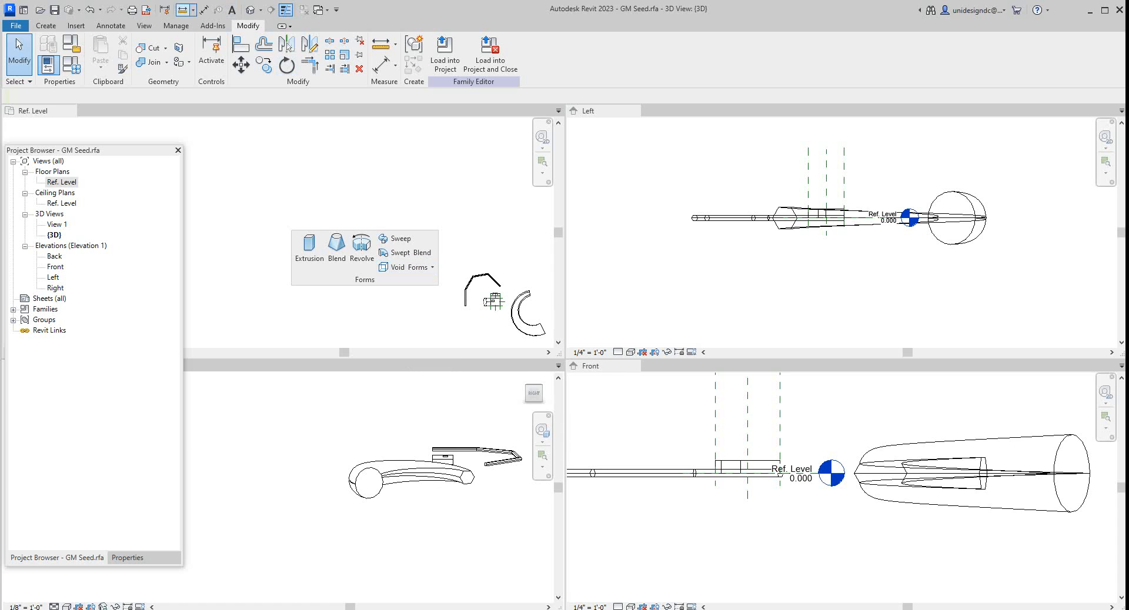
click(145, 24)
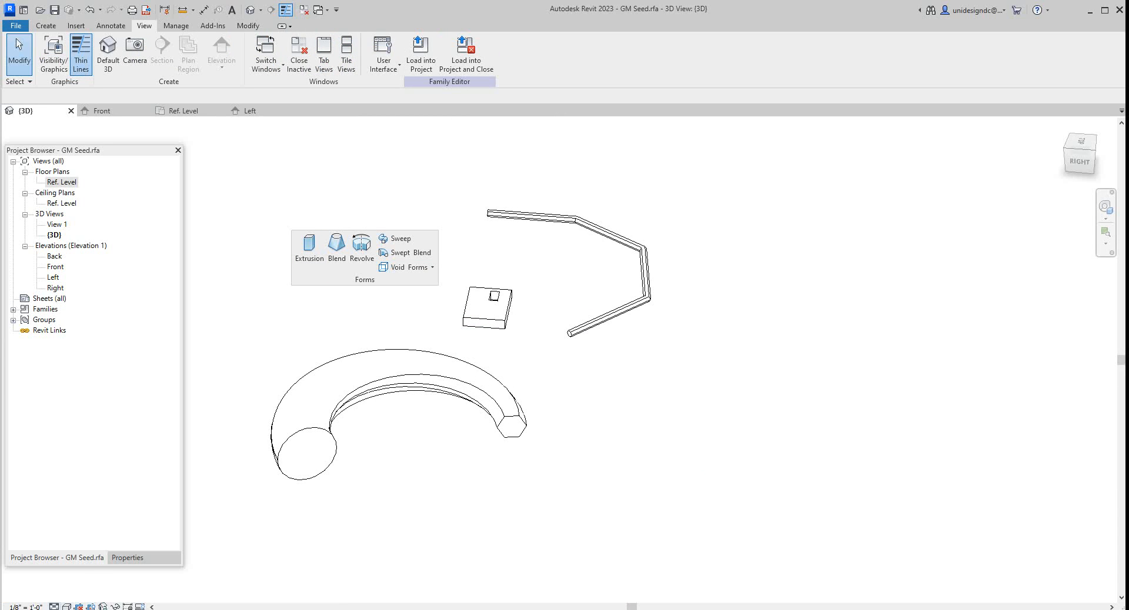
Set the 3D view's Visual Style to Shaded for the three forms
click(57, 600)
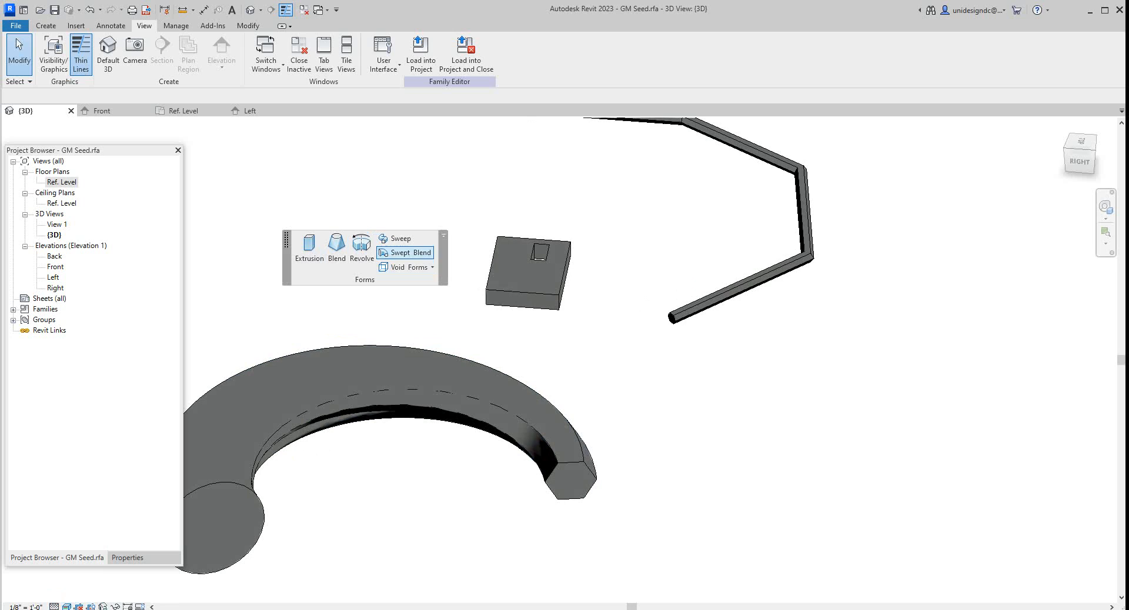
click(430, 267)
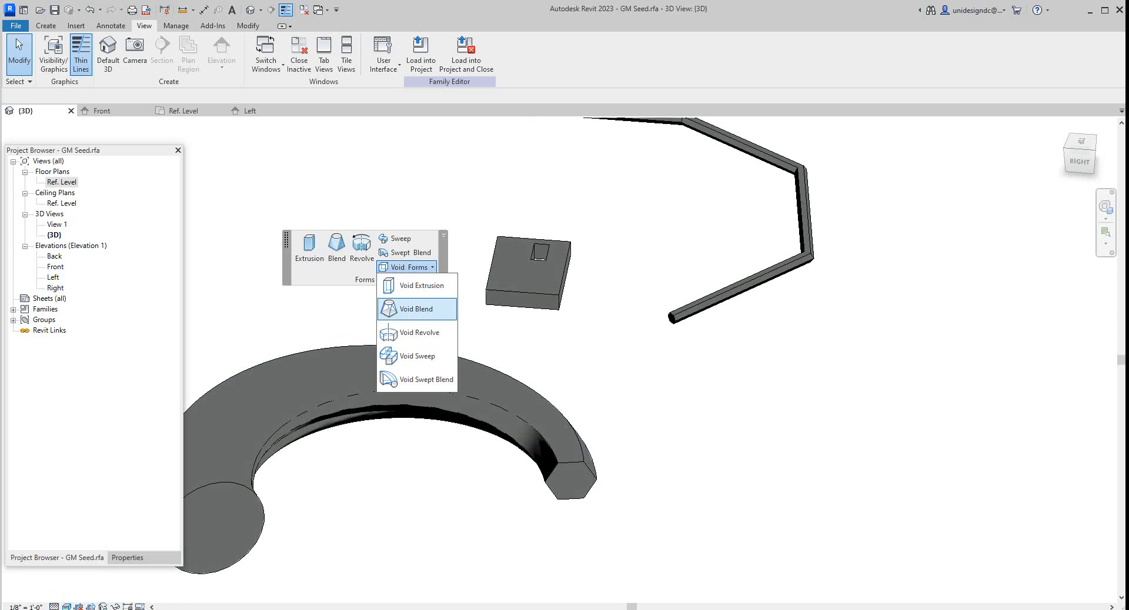